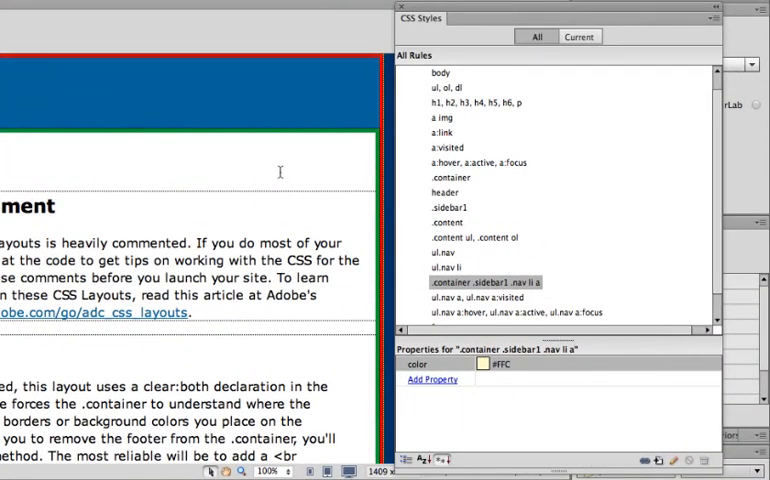
mouse_move(520, 84)
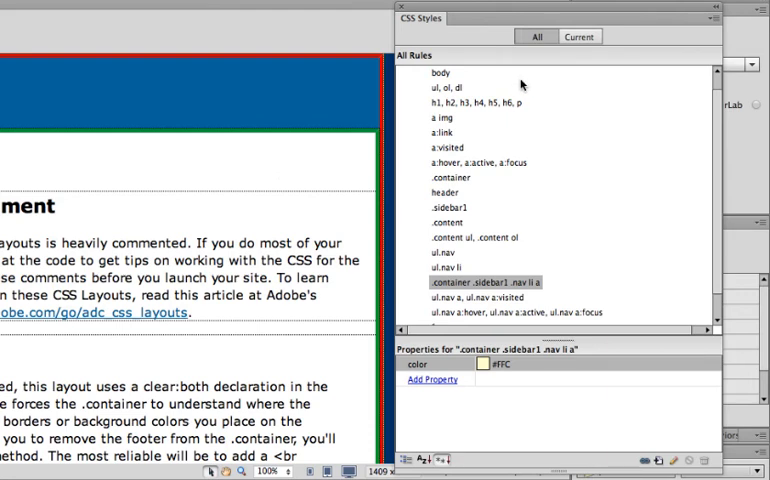
mouse_move(508, 220)
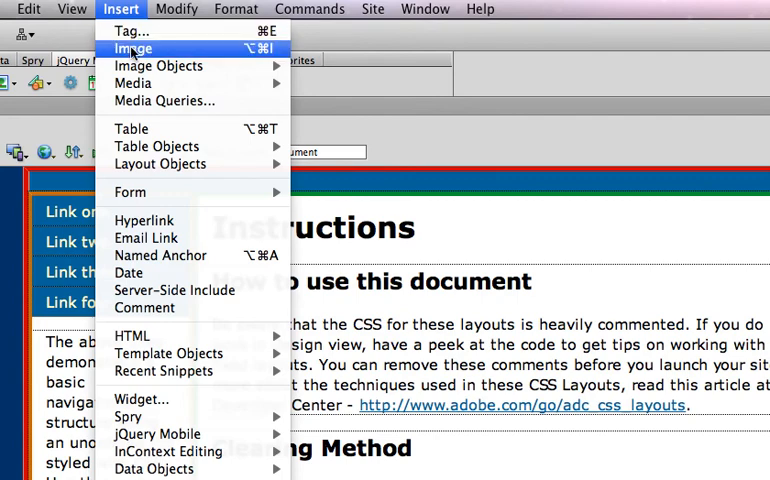
Insert masthead.jpg from the Desktop, copying it into the practicedreamweaver folder and replacing the existing file
left_click(132, 48)
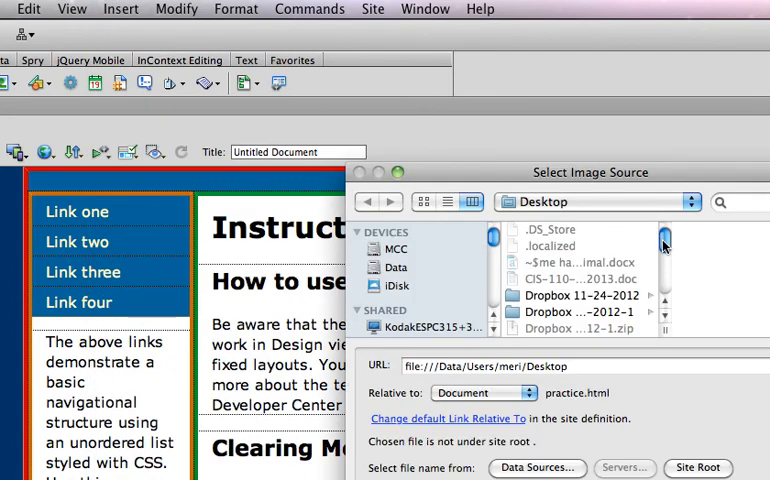
scroll("down", 3)
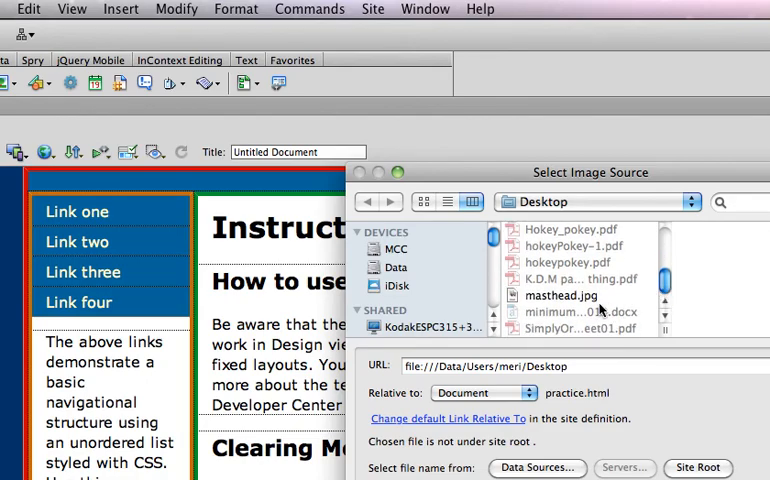
left_click(562, 296)
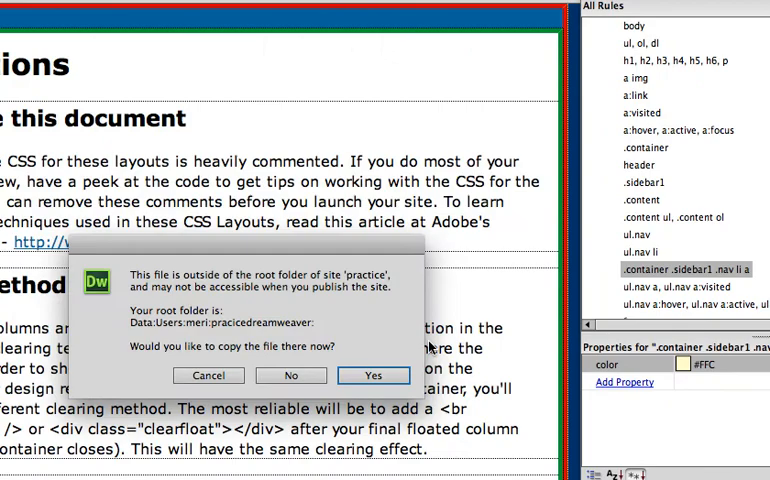
left_click(372, 376)
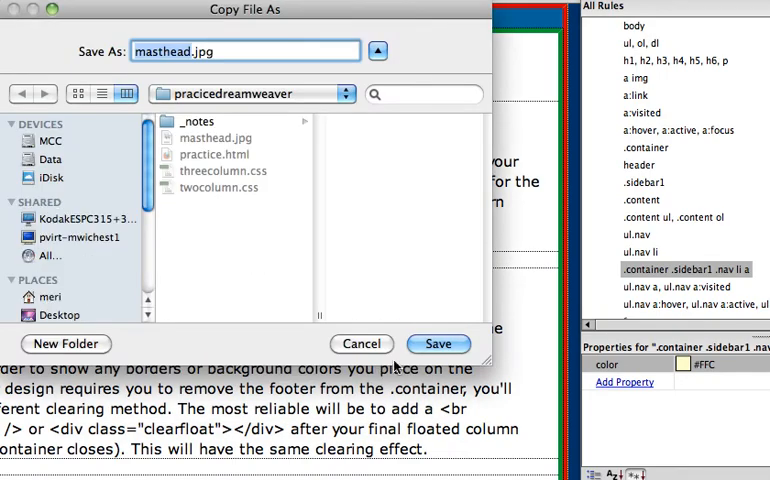
left_click(438, 344)
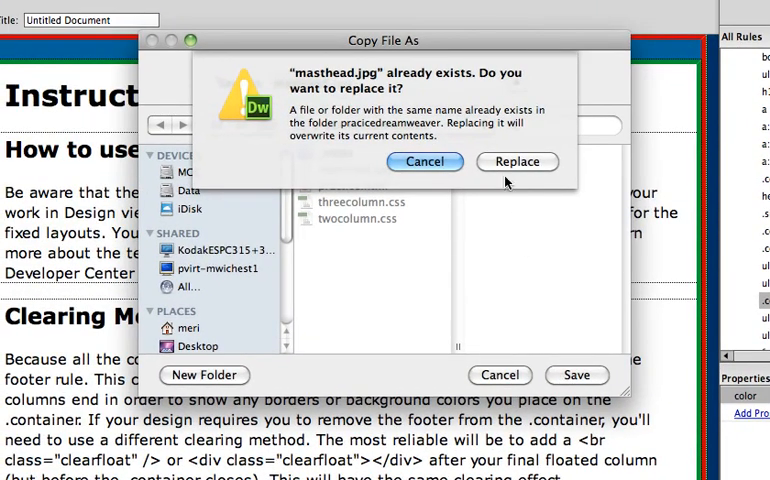
left_click(516, 160)
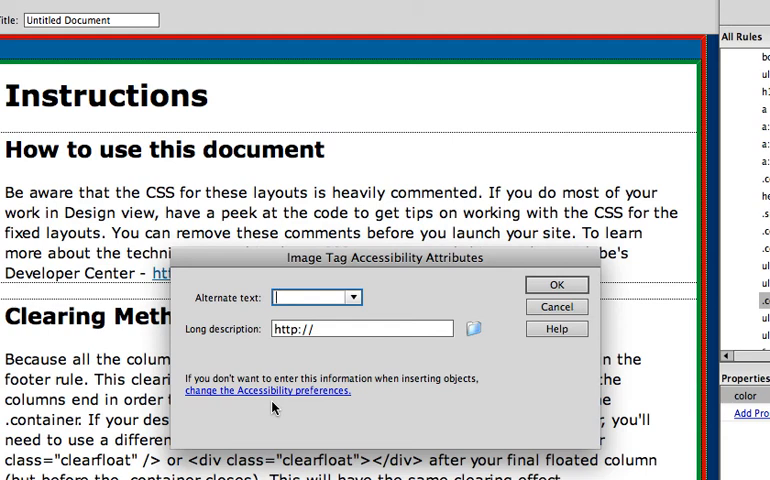
Give the masthead image the alternate text 'Sites by Seamus'
type("Sites By")
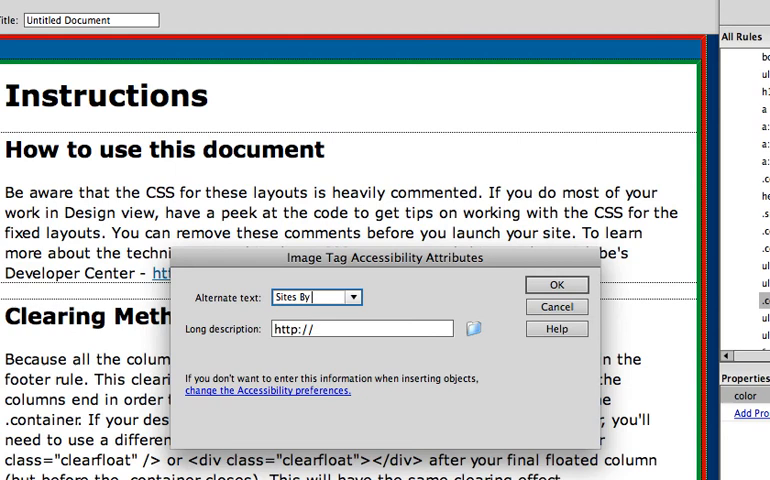
type("Seamu")
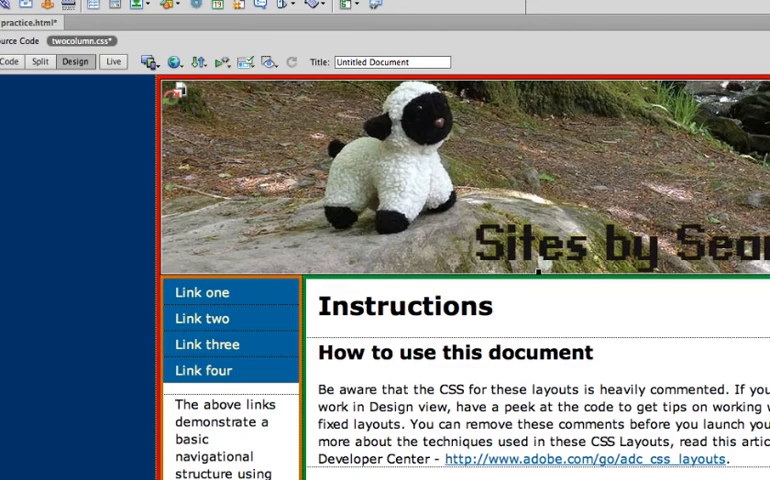
Scroll down the design view to review the page below the masthead
scroll("down", 3)
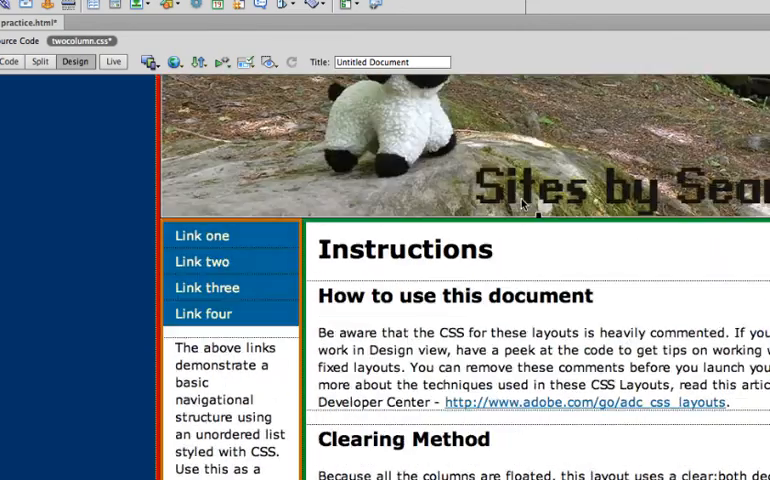
scroll("down", 3)
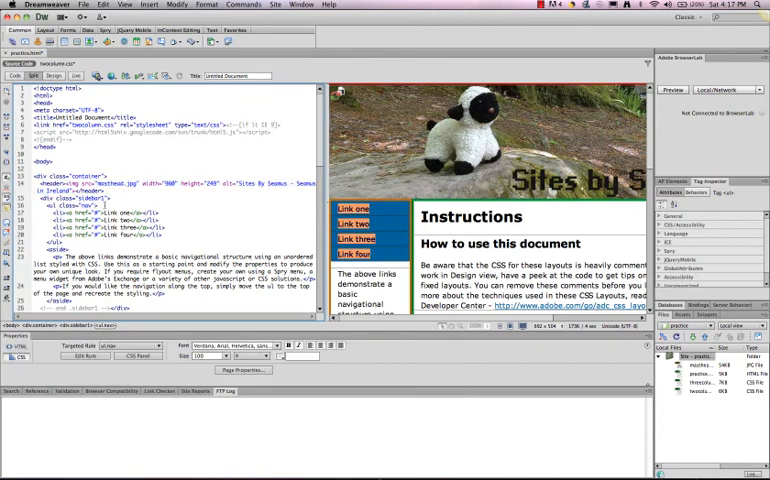
scroll("down", 3)
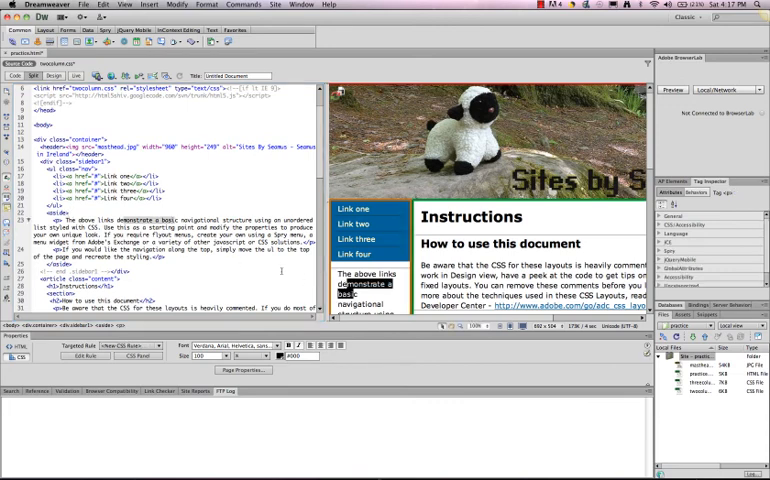
scroll("down", 3)
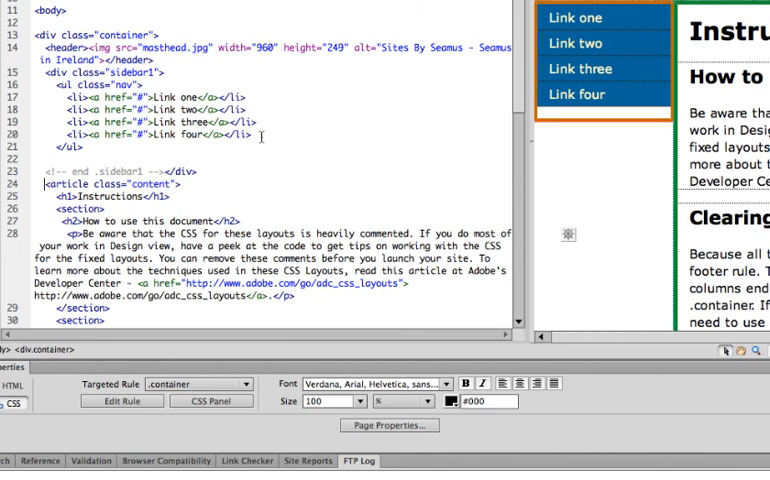
scroll("down", 3)
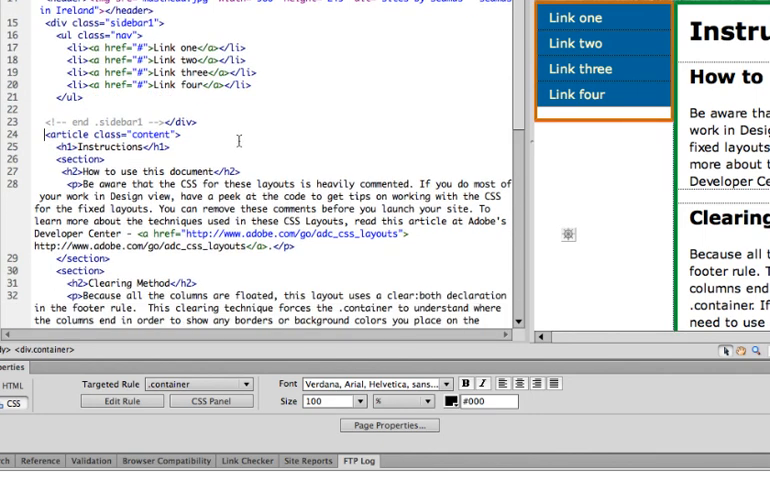
mouse_move(656, 158)
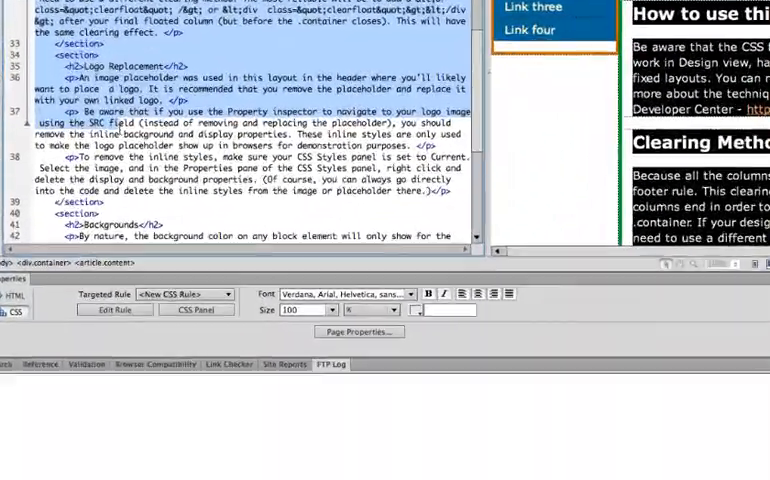
scroll("down", 3)
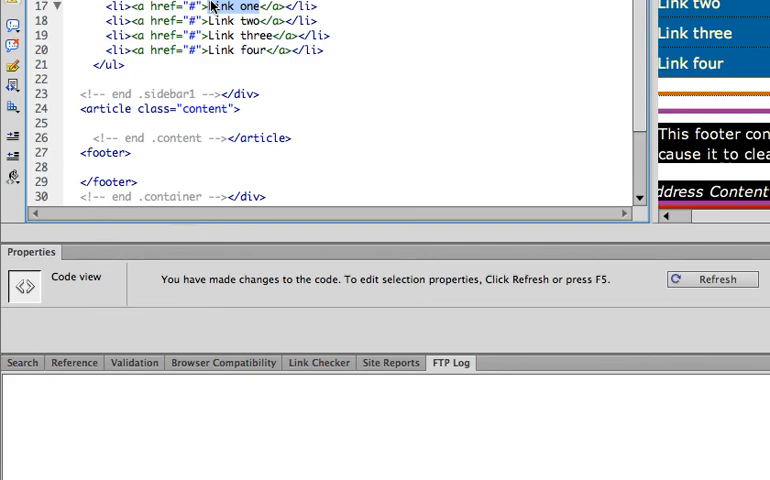
Retitle the first two nav links Sample Sites and Services Offered, keeping # hrefs
type("Sample")
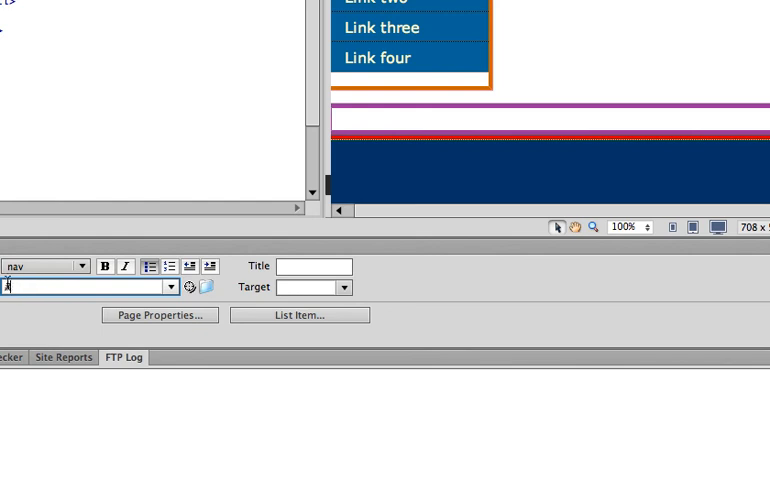
type("#\">Sample Sites</a></li>")
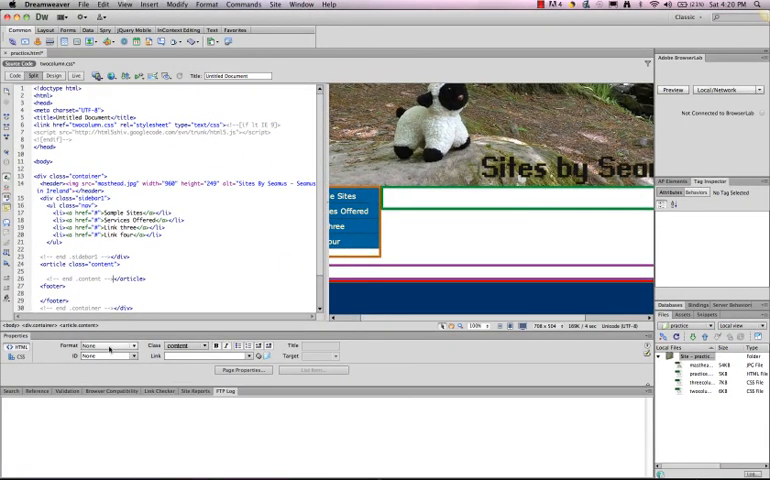
Make the content line a Heading 1 reading 'Sites by Seamus'
left_click(108, 344)
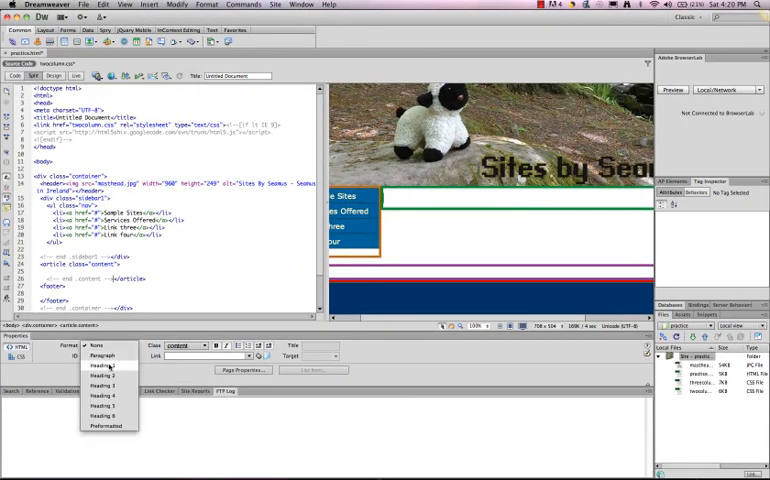
left_click(102, 372)
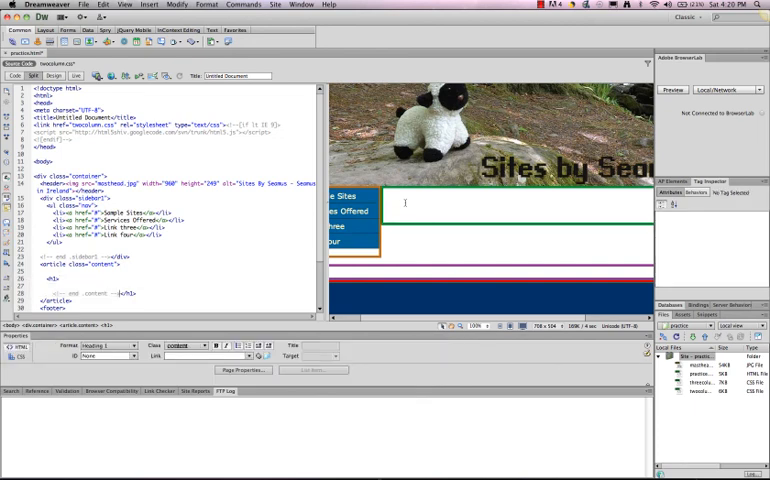
type("Sites b")
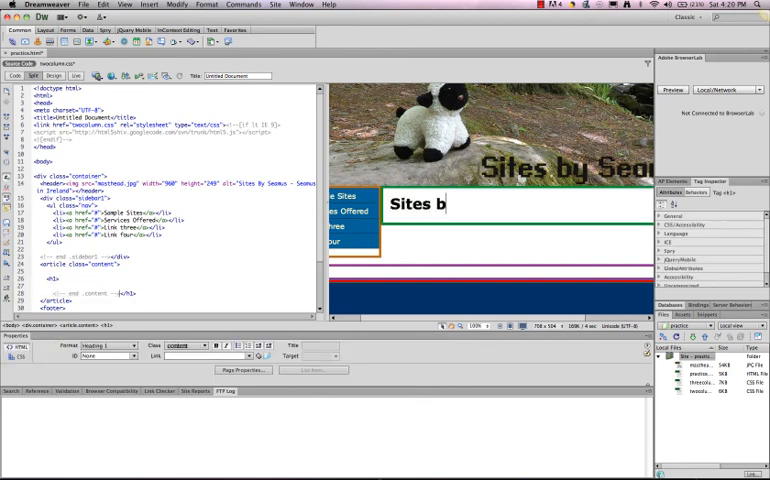
type("y Seamu")
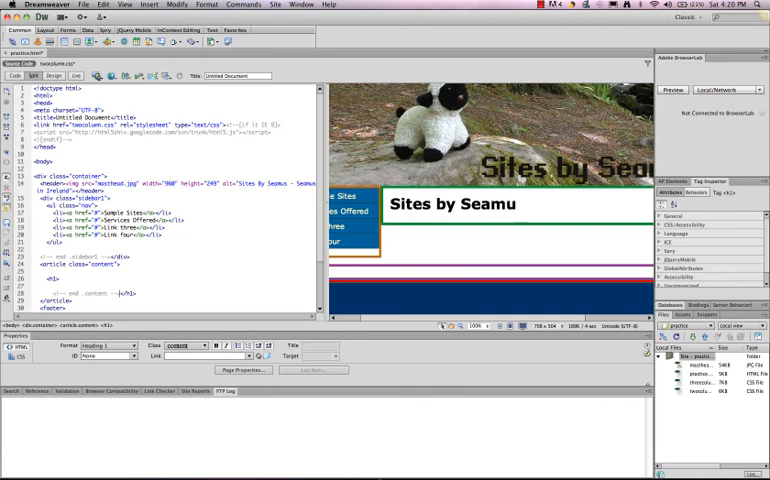
Start a body paragraph below the heading
type("asd")
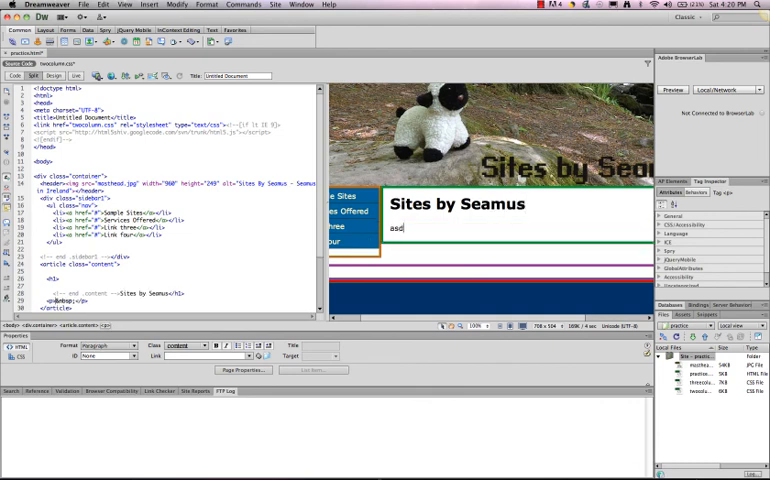
type("Th")
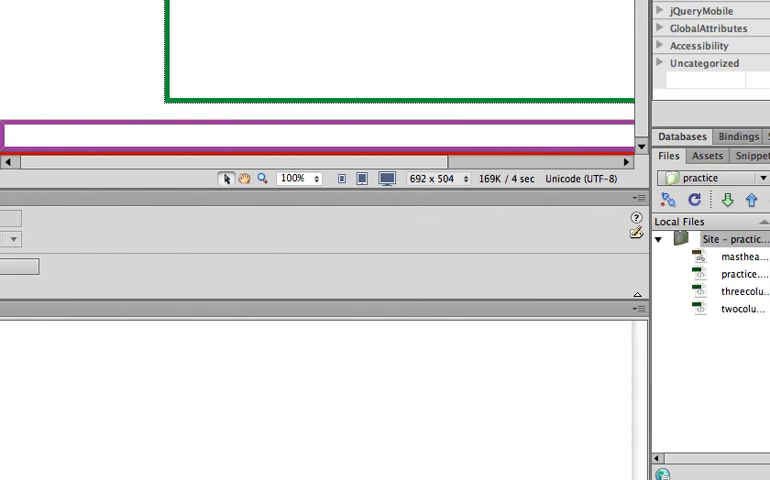
Add the text 'footer content' inside the footer and refresh the design view
type("footer d")
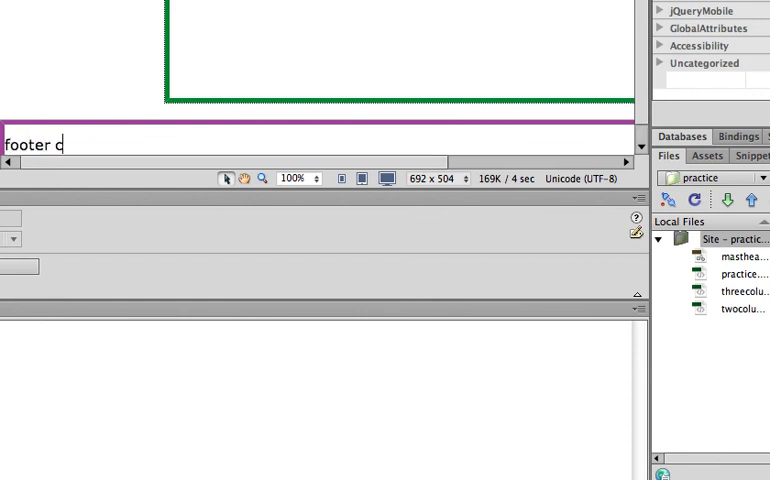
type("ontent")
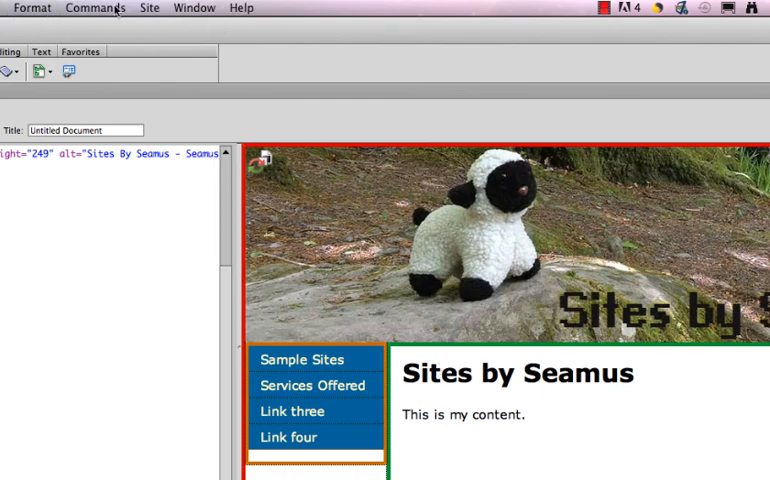
left_click(112, 8)
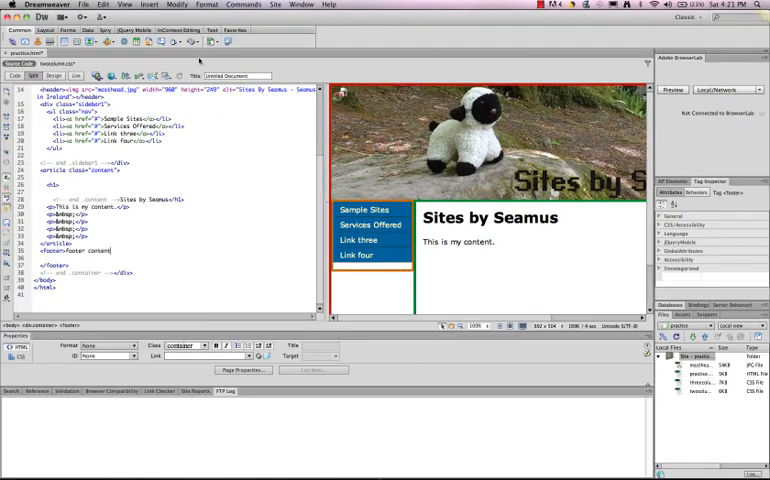
left_click(124, 4)
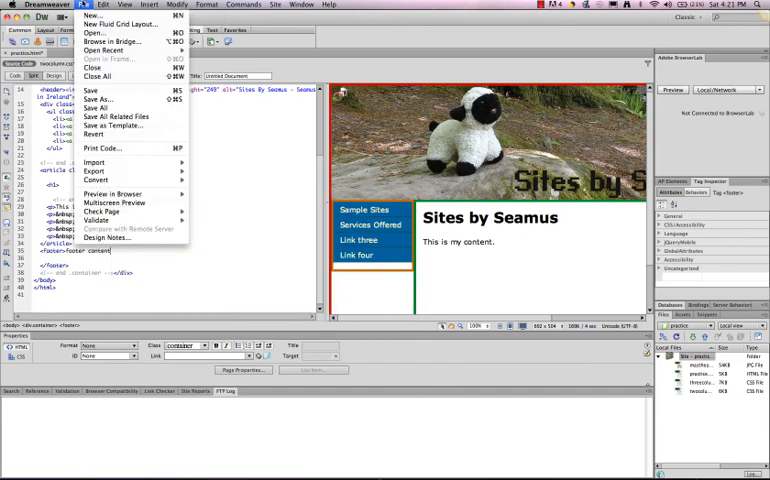
mouse_move(112, 192)
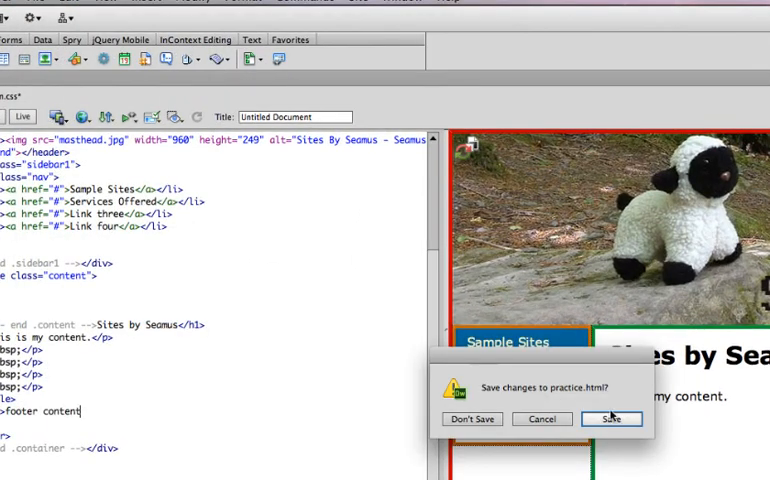
Save practice.html and its dependent files so the page previews in Firefox
left_click(612, 420)
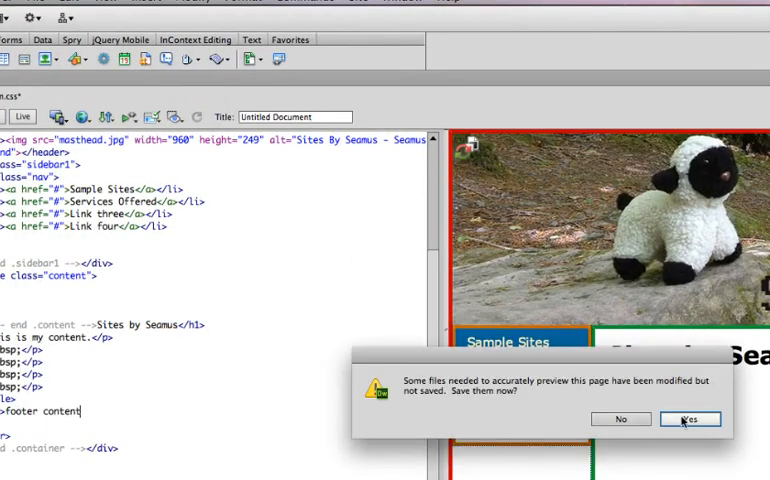
left_click(690, 420)
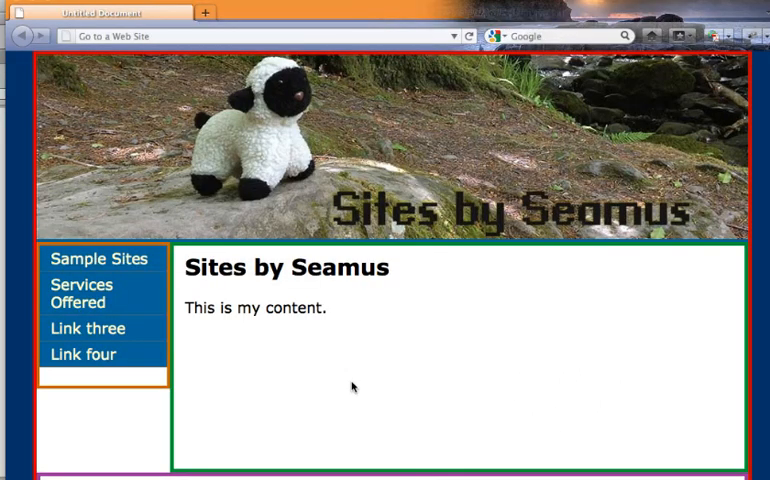